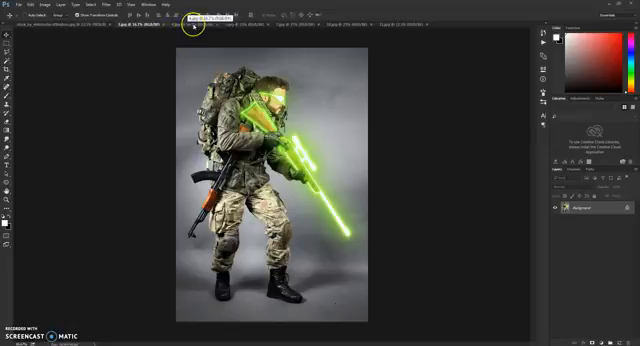
Switch to the document of the shirtless man in camouflage trousers
{"action": "left_click", "coordinate": [228, 22]}
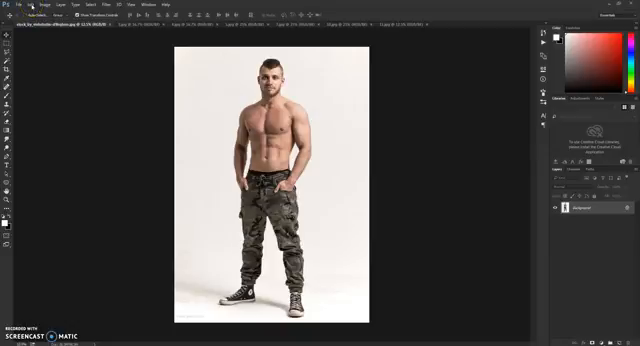
{"action": "left_click", "coordinate": [32, 4]}
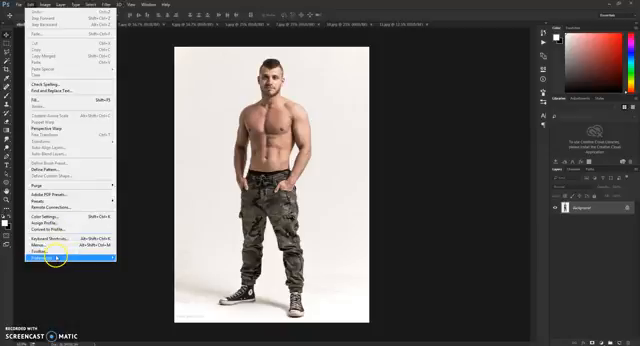
{"action": "left_click", "coordinate": [40, 260]}
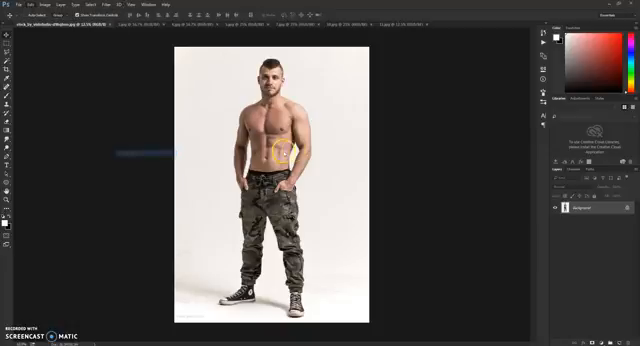
{"action": "left_click", "coordinate": [24, 4]}
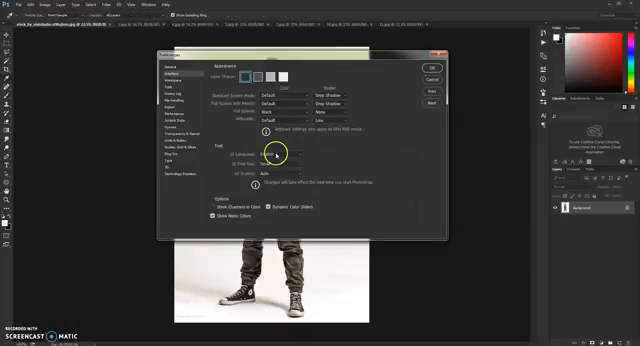
{"action": "left_click", "coordinate": [284, 152]}
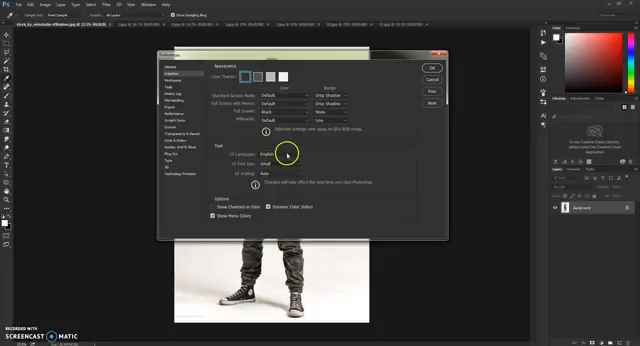
{"action": "left_click", "coordinate": [416, 64]}
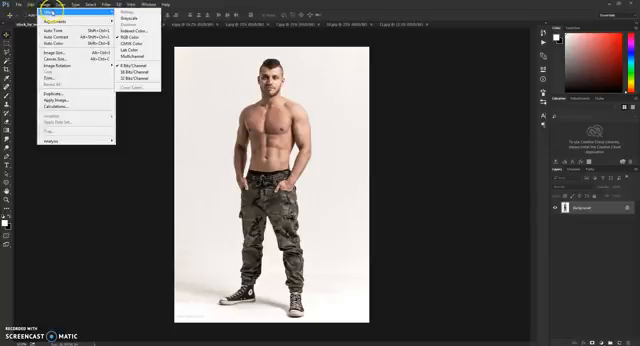
{"action": "mouse_move", "coordinate": [130, 36]}
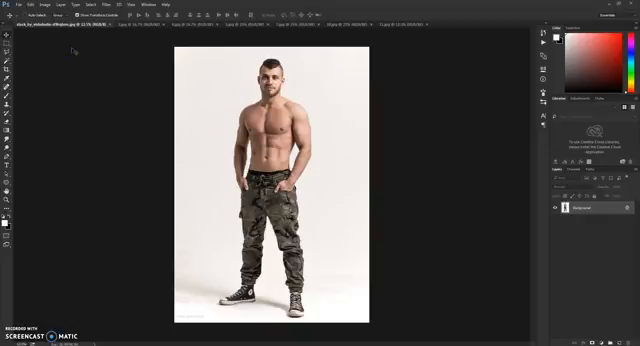
{"action": "mouse_move", "coordinate": [76, 54]}
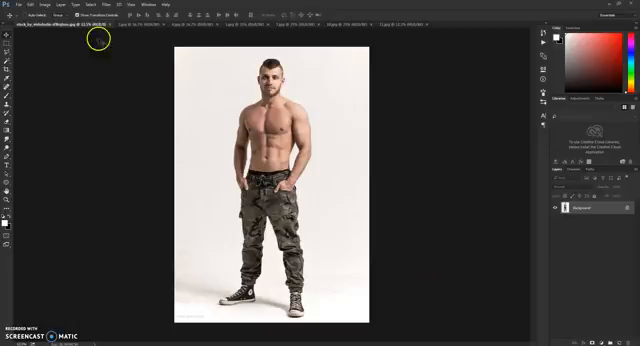
Rename the photo's Background layer and confirm the new name
{"action": "left_click", "coordinate": [28, 4]}
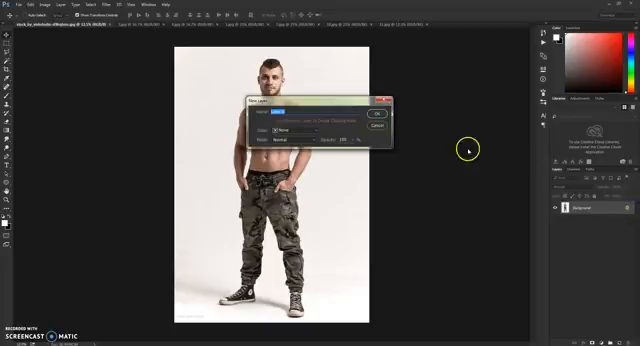
{"action": "left_click", "coordinate": [378, 112]}
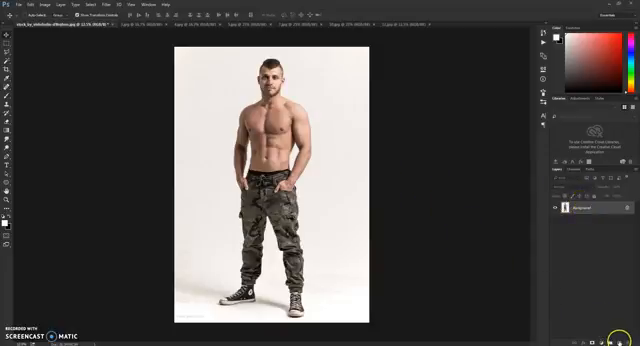
Add a new empty layer above the photo layer
{"action": "left_click", "coordinate": [598, 318]}
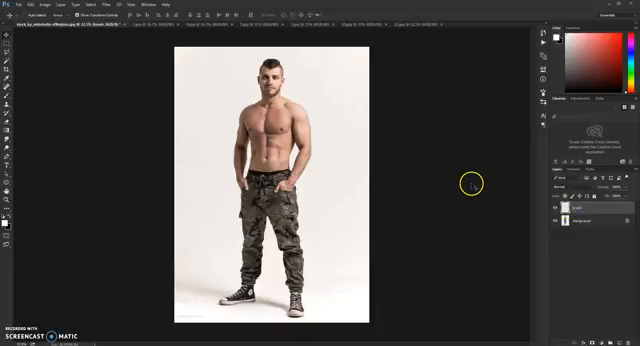
{"action": "mouse_move", "coordinate": [524, 60]}
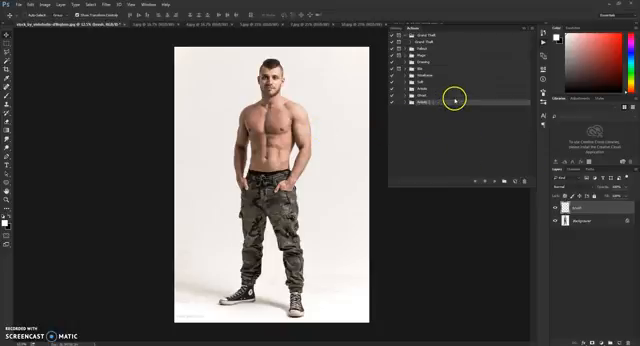
{"action": "mouse_move", "coordinate": [388, 28]}
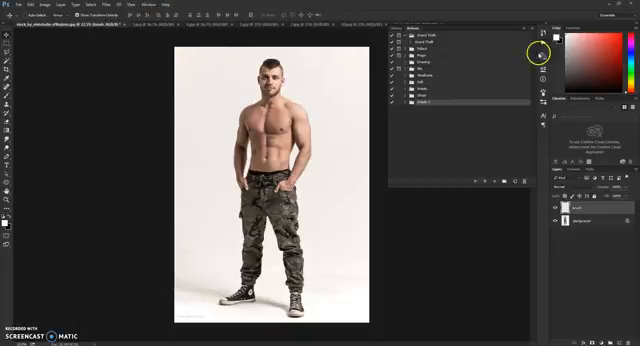
Load the downloaded action file into the Actions list via its panel menu
{"action": "left_click", "coordinate": [536, 30]}
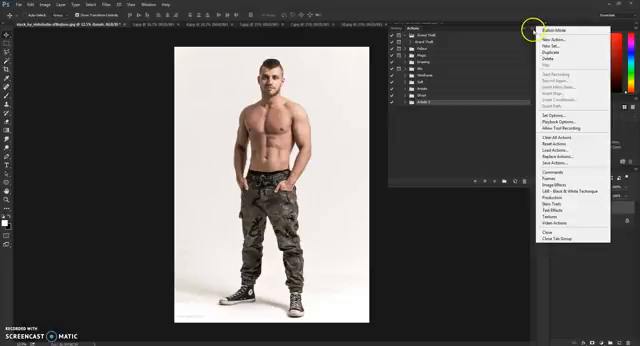
{"action": "mouse_move", "coordinate": [558, 150]}
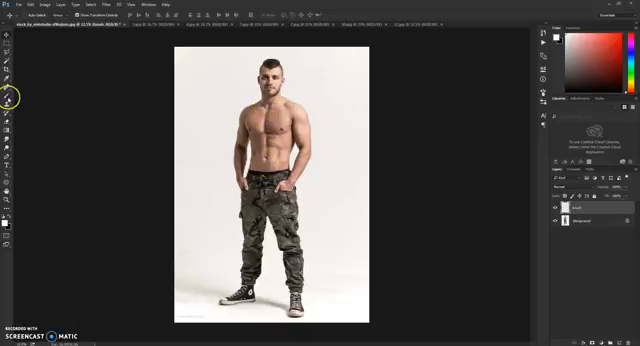
Make the Brush the active tool and adjust its settings for painting
{"action": "left_click", "coordinate": [22, 38]}
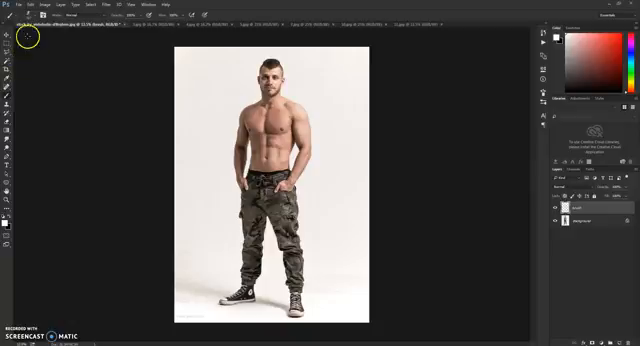
{"action": "left_click", "coordinate": [20, 24]}
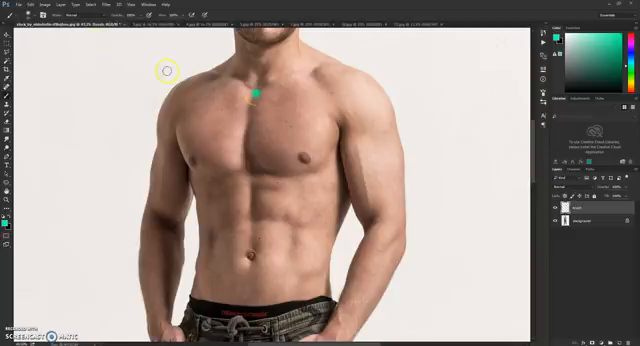
{"action": "mouse_move", "coordinate": [264, 92]}
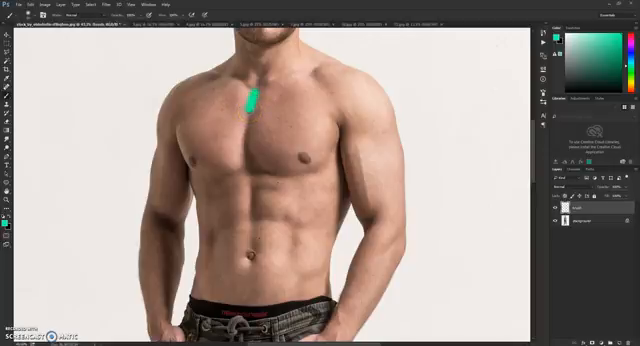
Paint green strokes tracing the breastbone, pectoral edge, upper abs and torso and arm outlines
{"action": "left_click_drag", "start_coordinate": [244, 100], "coordinate": [250, 120]}
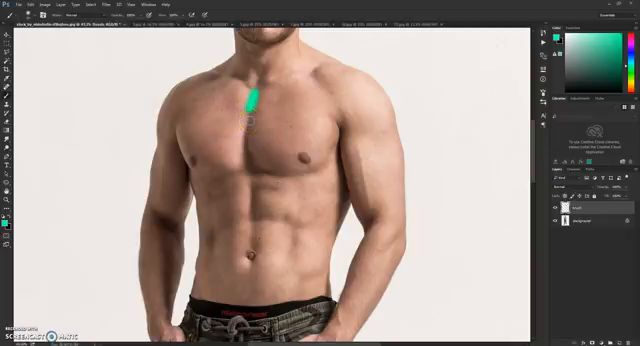
{"action": "left_click_drag", "start_coordinate": [250, 100], "coordinate": [250, 124]}
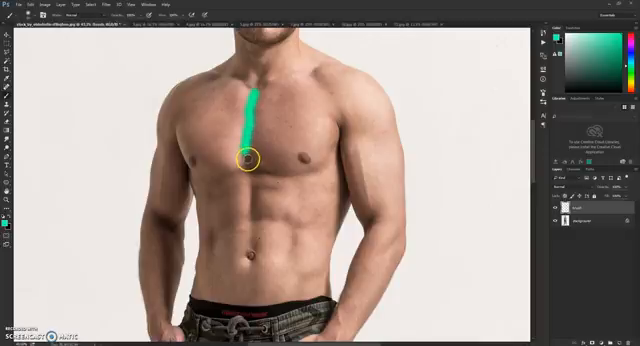
{"action": "left_click_drag", "start_coordinate": [244, 164], "coordinate": [320, 170]}
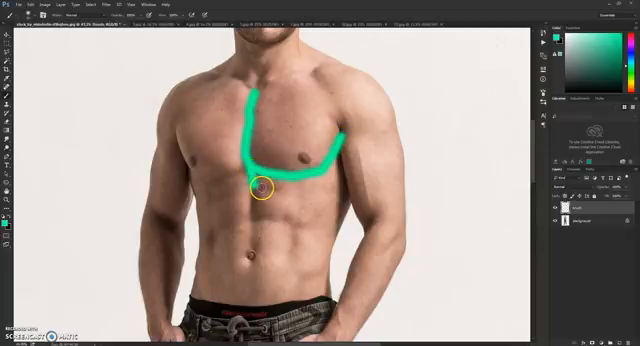
{"action": "left_click_drag", "start_coordinate": [268, 176], "coordinate": [262, 200]}
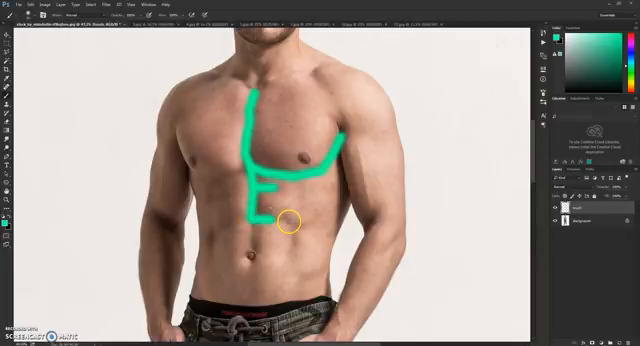
{"action": "left_click_drag", "start_coordinate": [284, 218], "coordinate": [300, 240]}
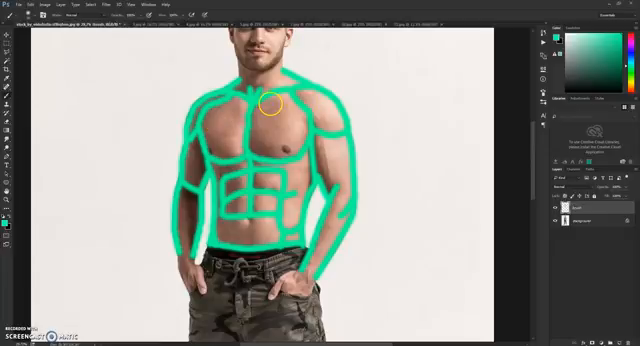
{"action": "mouse_move", "coordinate": [280, 196]}
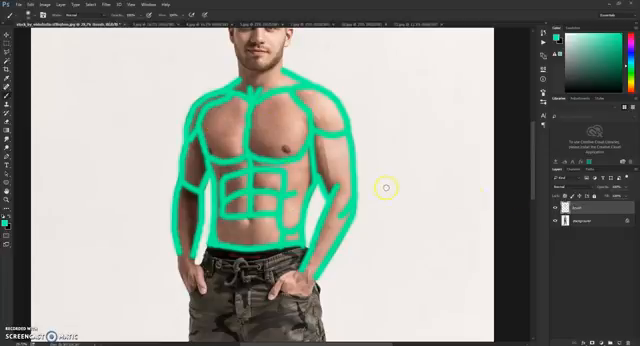
{"action": "mouse_move", "coordinate": [352, 176]}
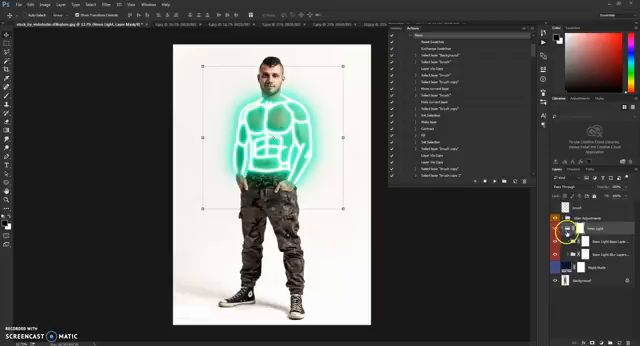
{"action": "left_click", "coordinate": [584, 242]}
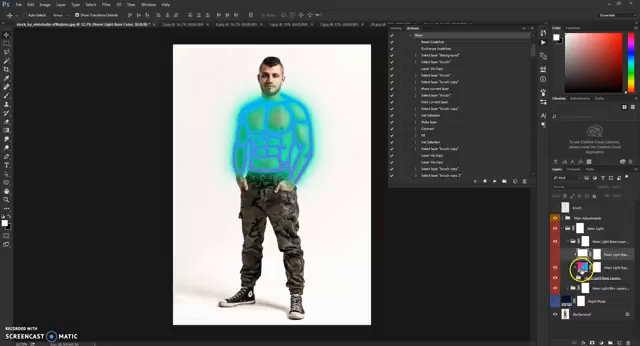
{"action": "left_click", "coordinate": [574, 260]}
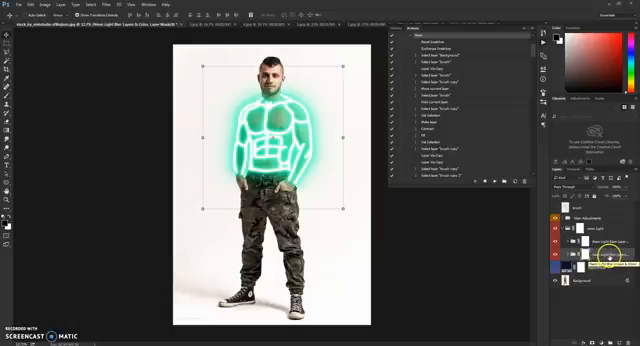
{"action": "left_click", "coordinate": [588, 256]}
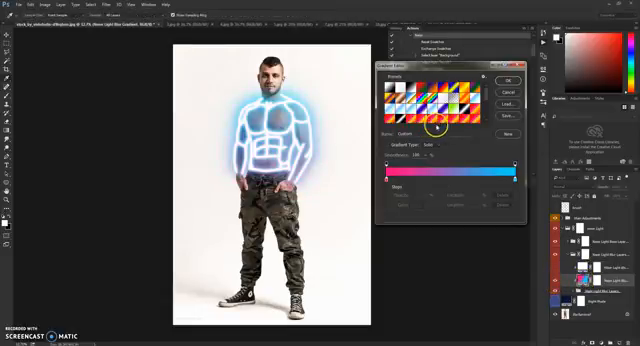
{"action": "left_click", "coordinate": [452, 94]}
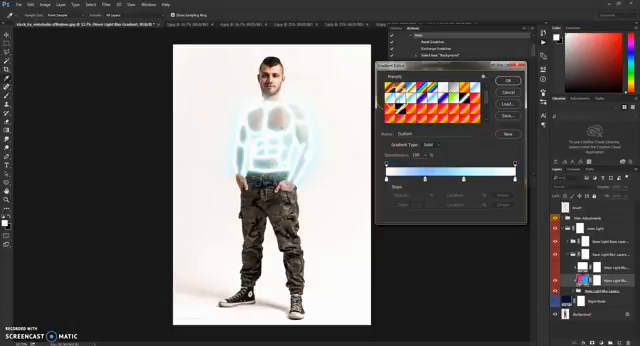
{"action": "left_click", "coordinate": [456, 84]}
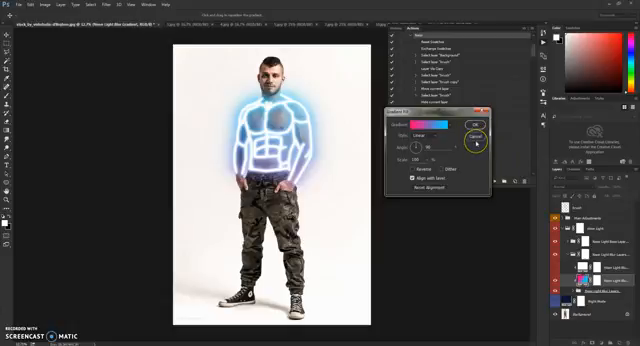
{"action": "left_click", "coordinate": [476, 132]}
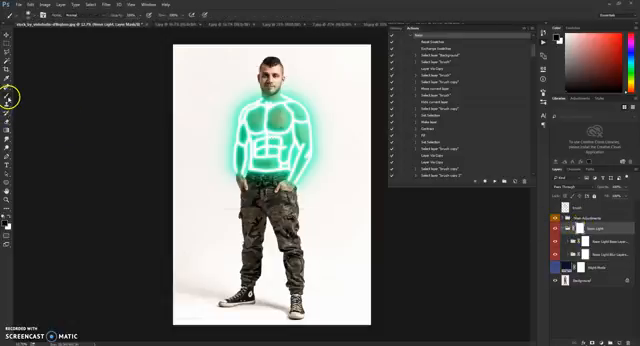
{"action": "mouse_move", "coordinate": [24, 16]}
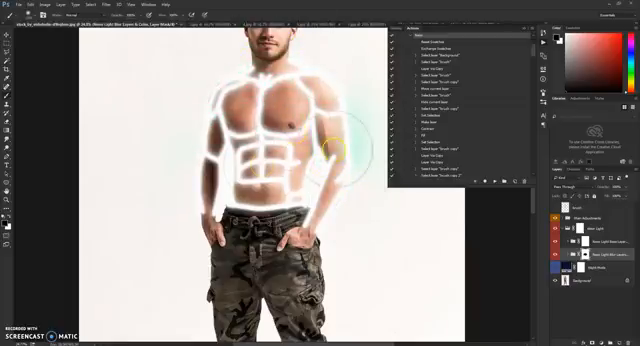
{"action": "mouse_move", "coordinate": [348, 128]}
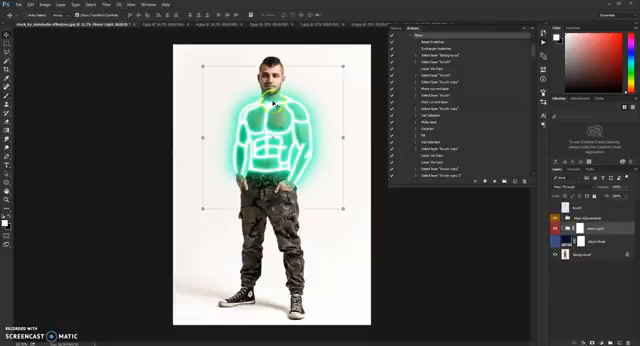
{"action": "mouse_move", "coordinate": [320, 190]}
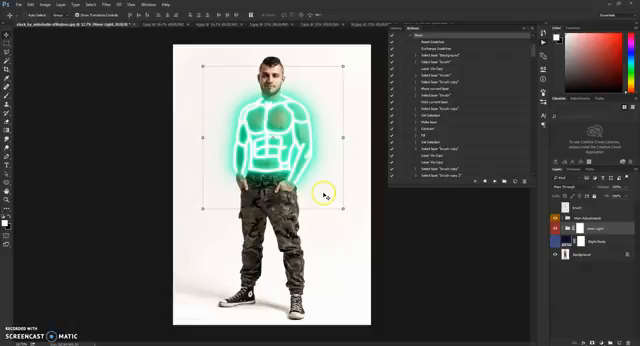
{"action": "mouse_move", "coordinate": [336, 132]}
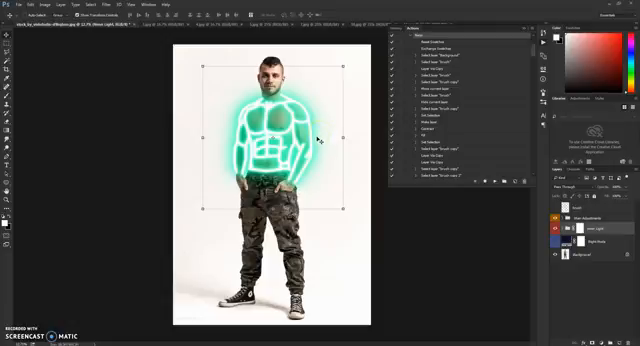
{"action": "mouse_move", "coordinate": [324, 208]}
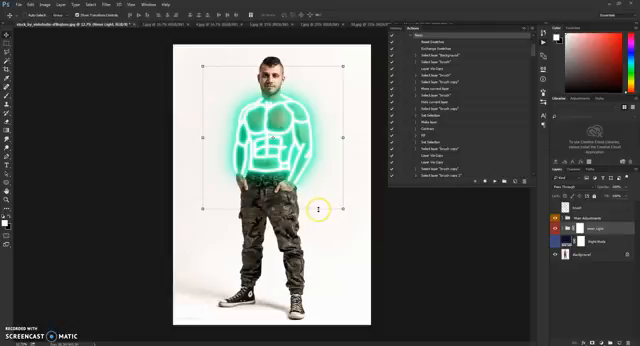
{"action": "mouse_move", "coordinate": [318, 210]}
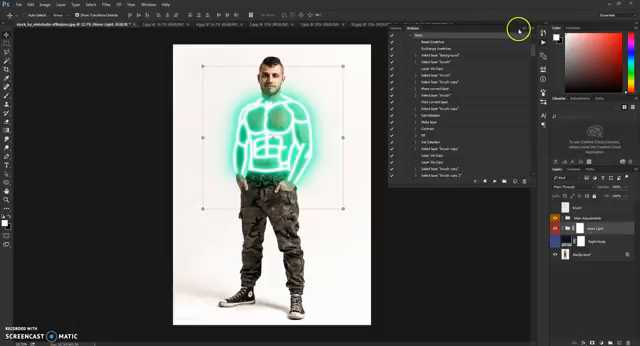
{"action": "mouse_move", "coordinate": [112, 270]}
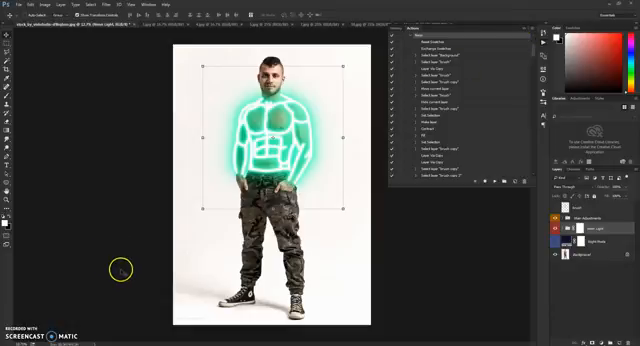